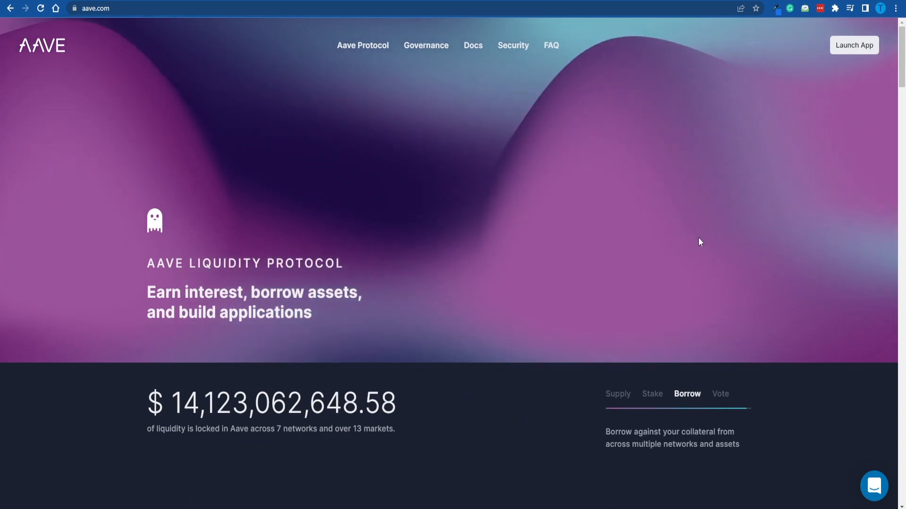
# Highlight part of the arbitrage definition in Google's knowledge panel
pyautogui.scroll(-3)
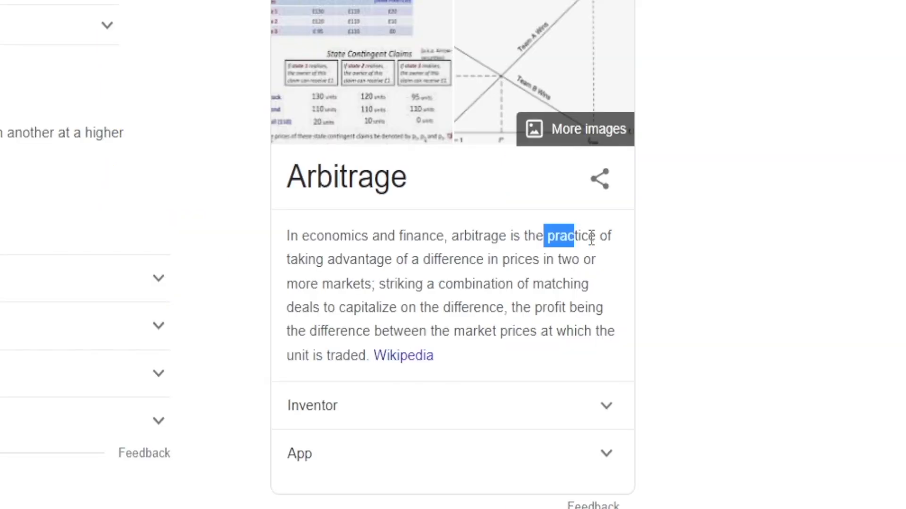
pyautogui.moveTo(545, 236); pyautogui.dragTo(555, 259)
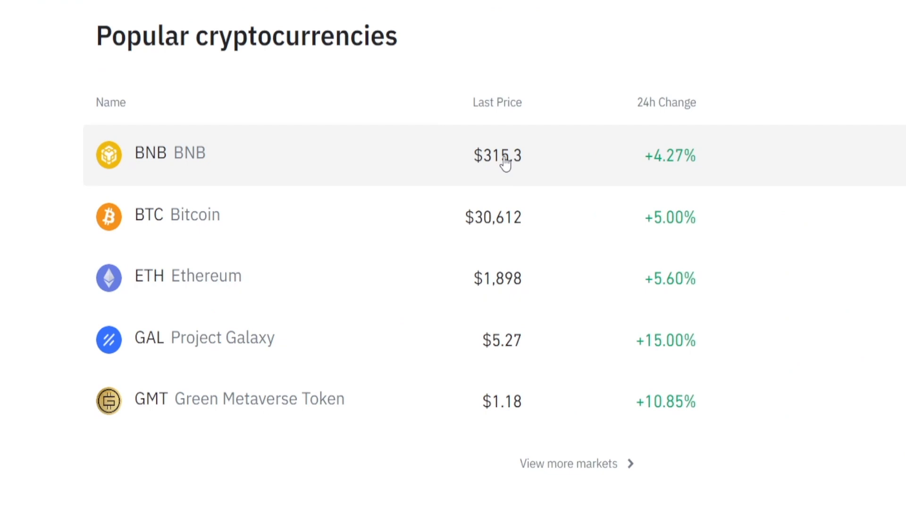
pyautogui.moveTo(469, 168)
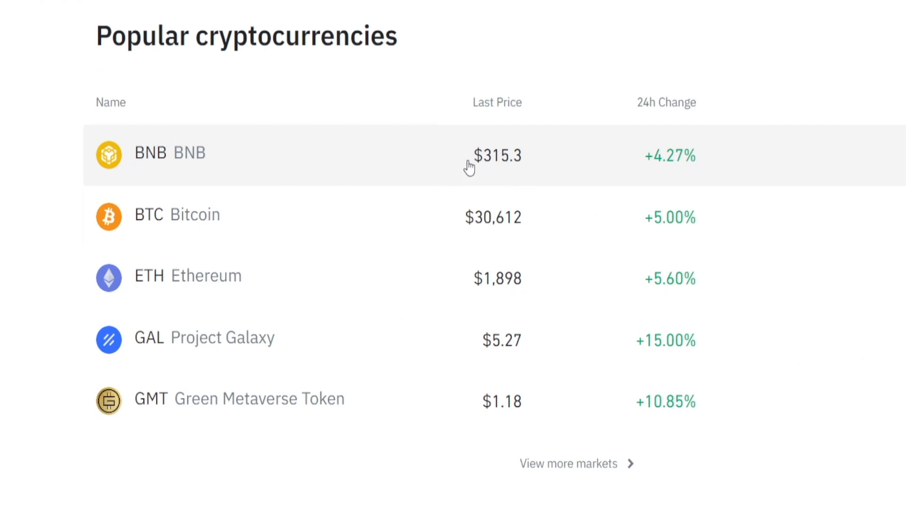
pyautogui.moveTo(563, 159)
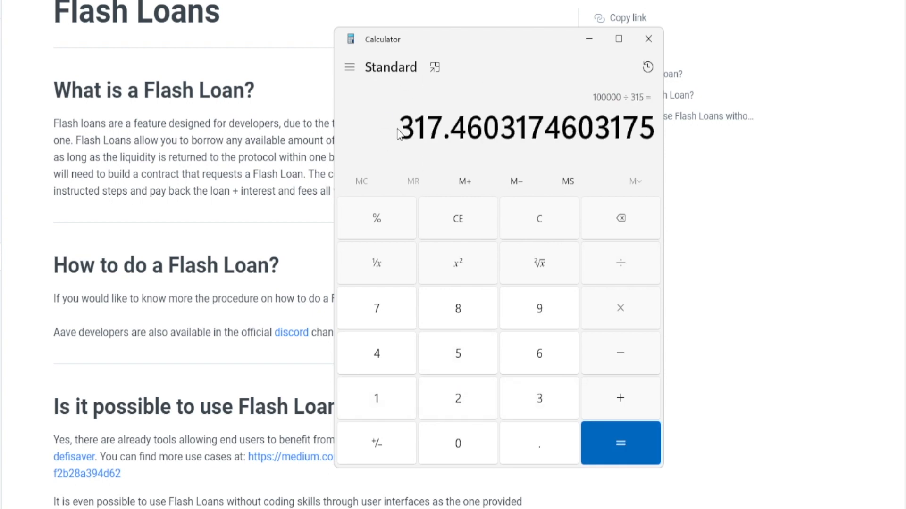
# Compute 100000 ÷ 315 in Calculator, giving 317.4603174603175
pyautogui.click(648, 39)
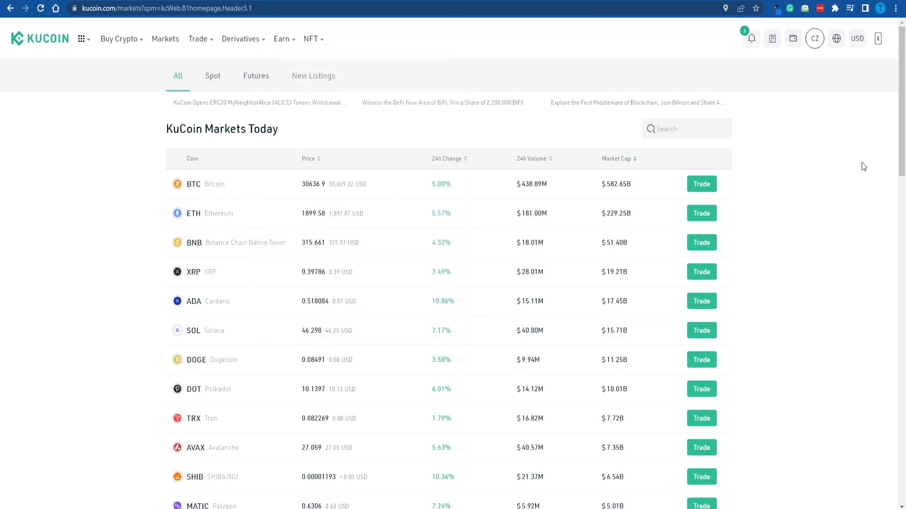
# Scroll KuCoin's Markets Today table of coin prices, including BNB
pyautogui.scroll(-3)
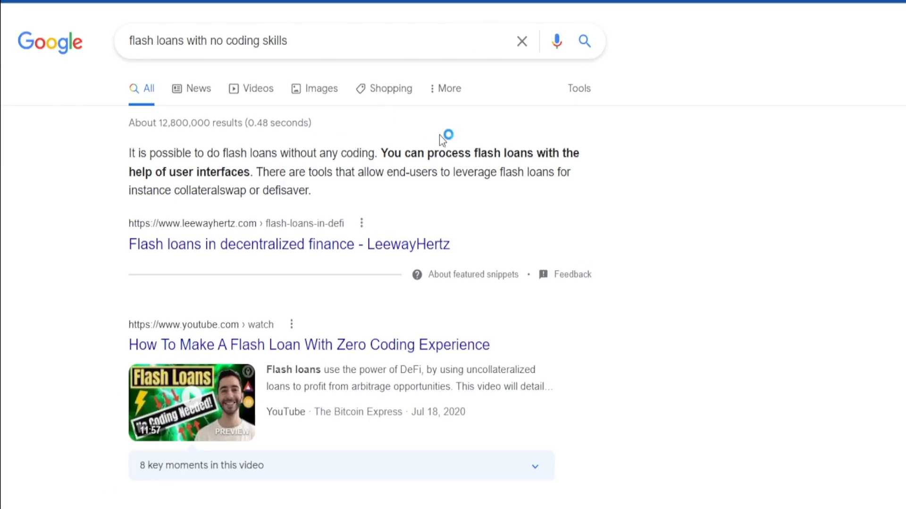
pyautogui.moveTo(471, 165)
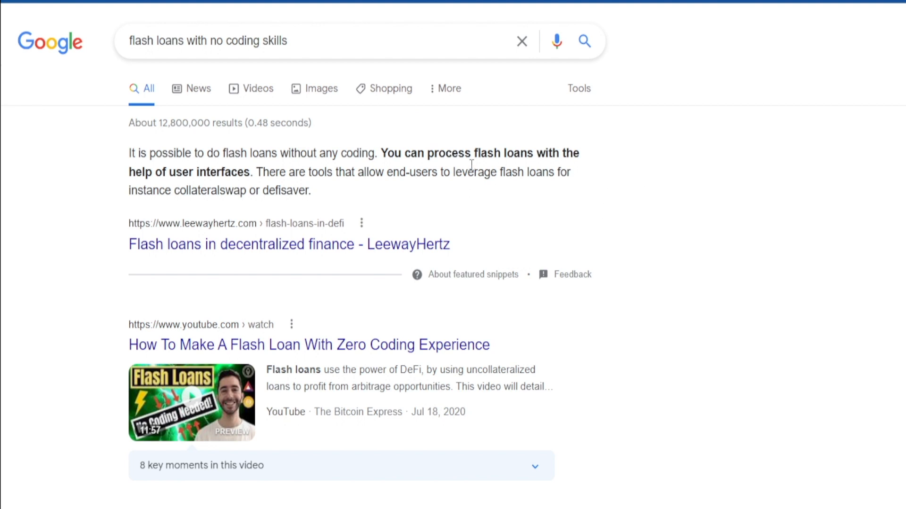
pyautogui.moveTo(518, 134)
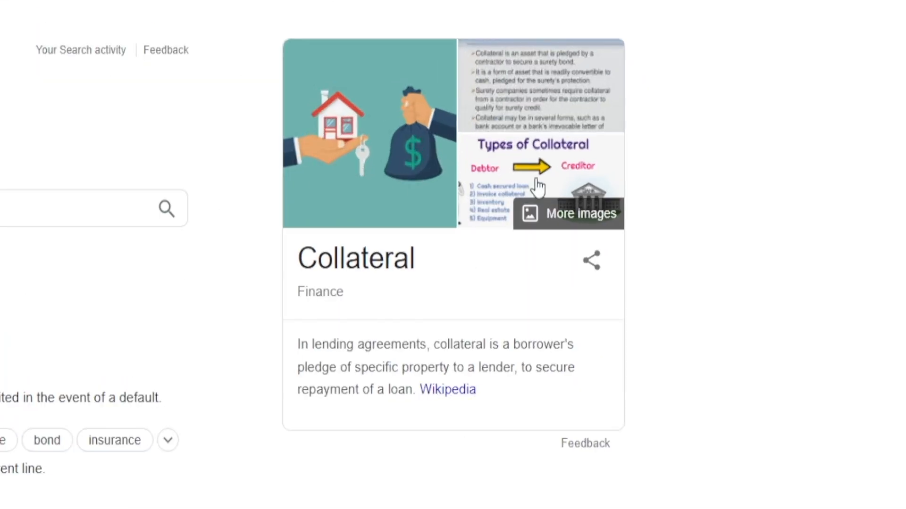
# Highlight portions of Google's collateral definition, clearing and reselecting the text
pyautogui.moveTo(296, 345); pyautogui.dragTo(426, 345)
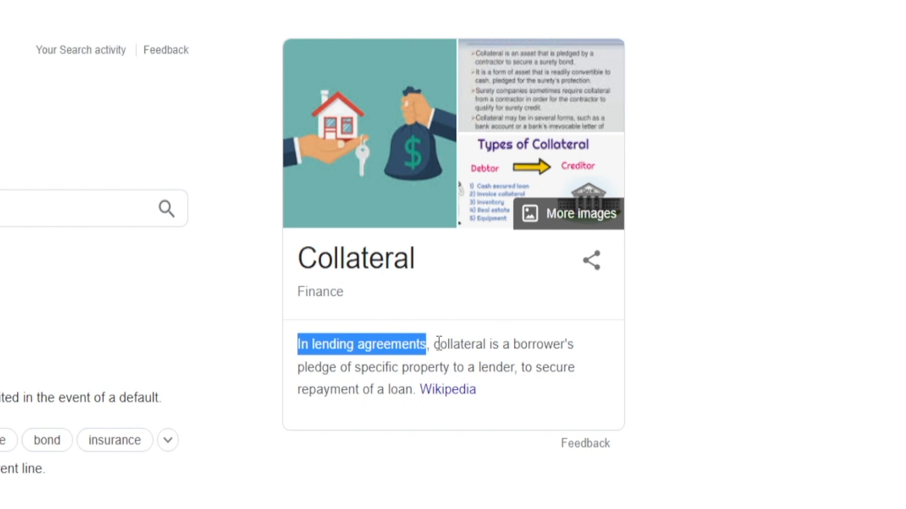
pyautogui.click(355, 367)
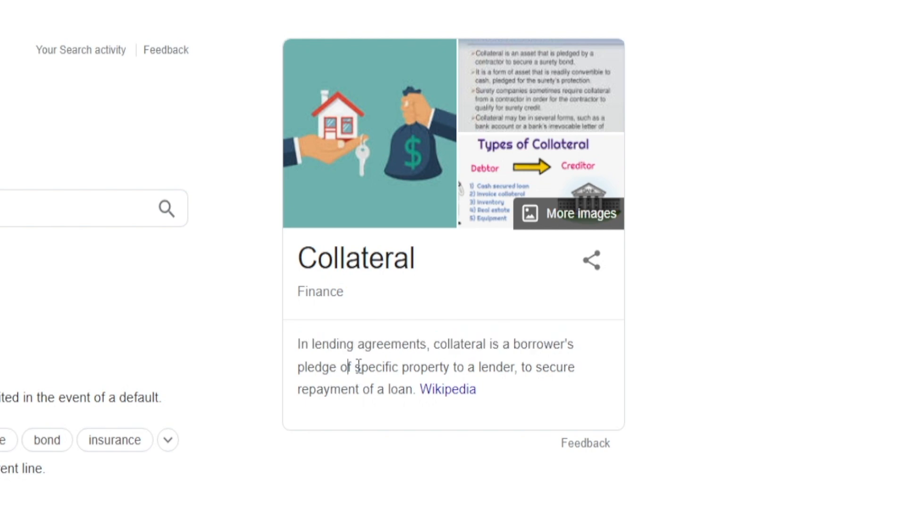
pyautogui.moveTo(350, 367); pyautogui.dragTo(540, 367)
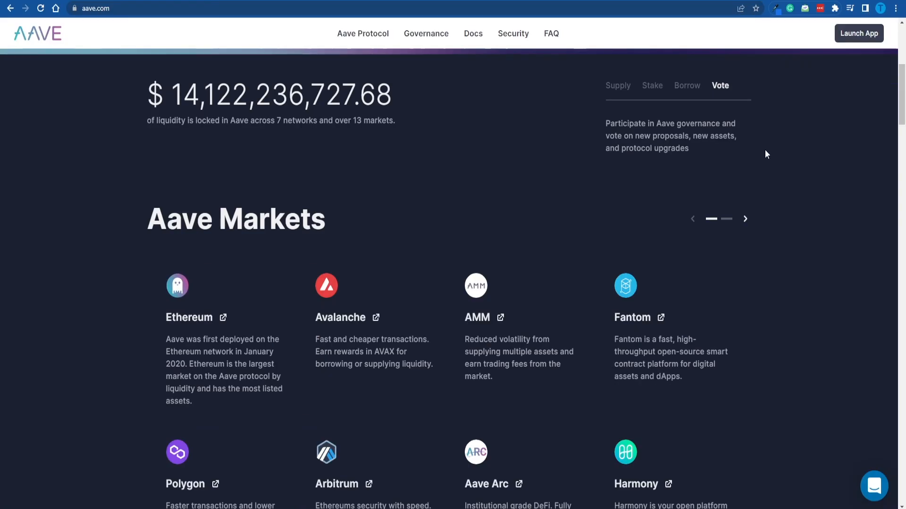
pyautogui.scroll(-3)
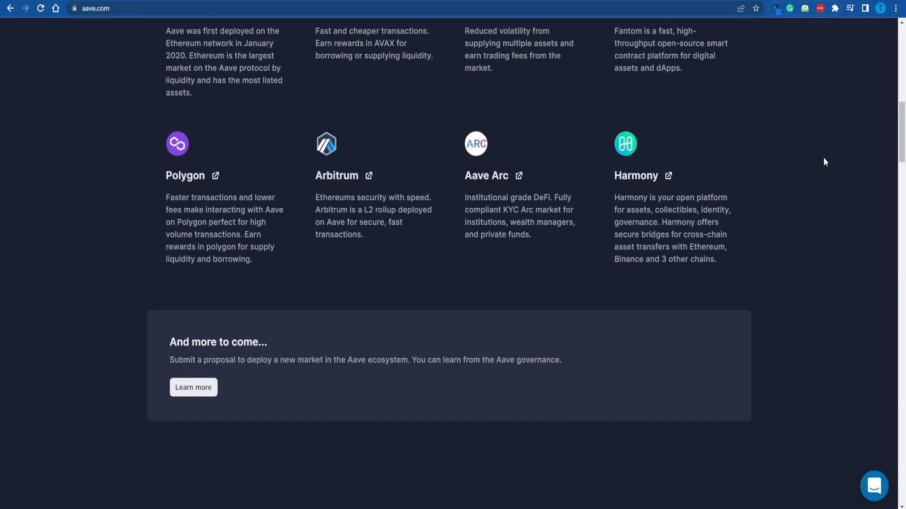
pyautogui.scroll(3)
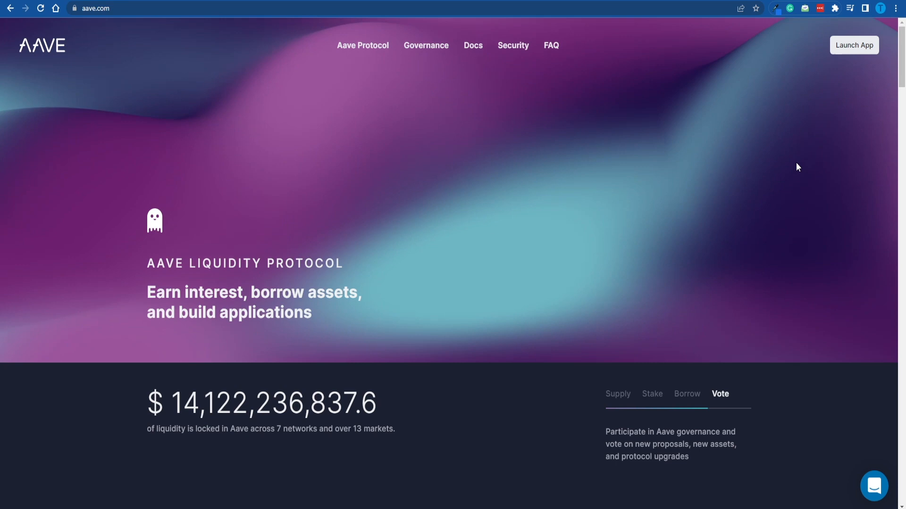
pyautogui.scroll(-3)
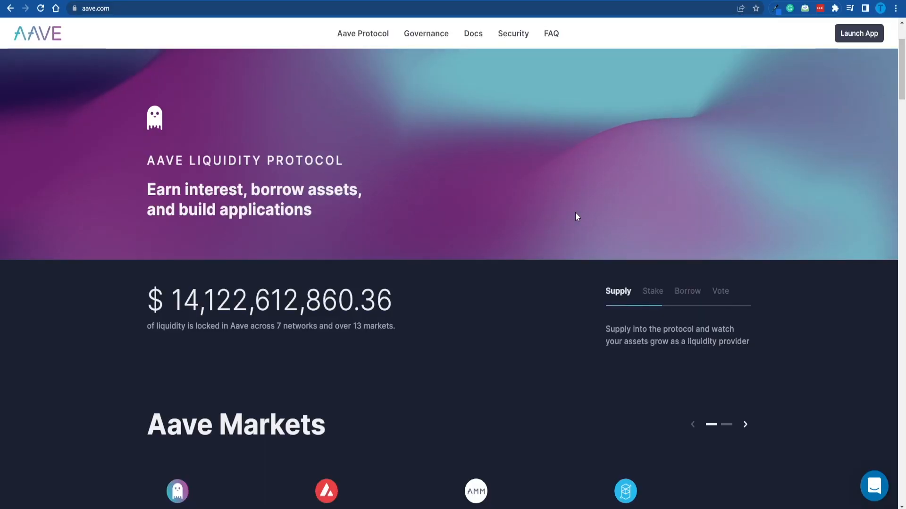
pyautogui.moveTo(653, 144)
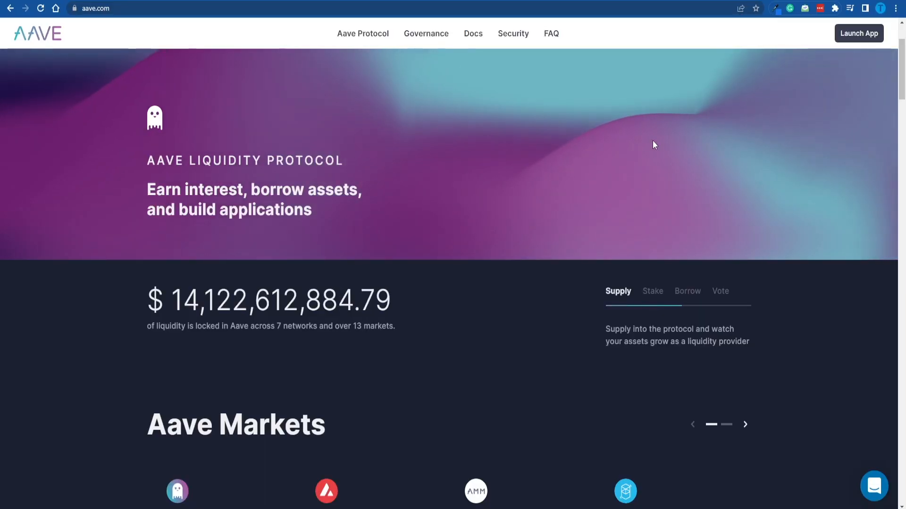
pyautogui.click(652, 291)
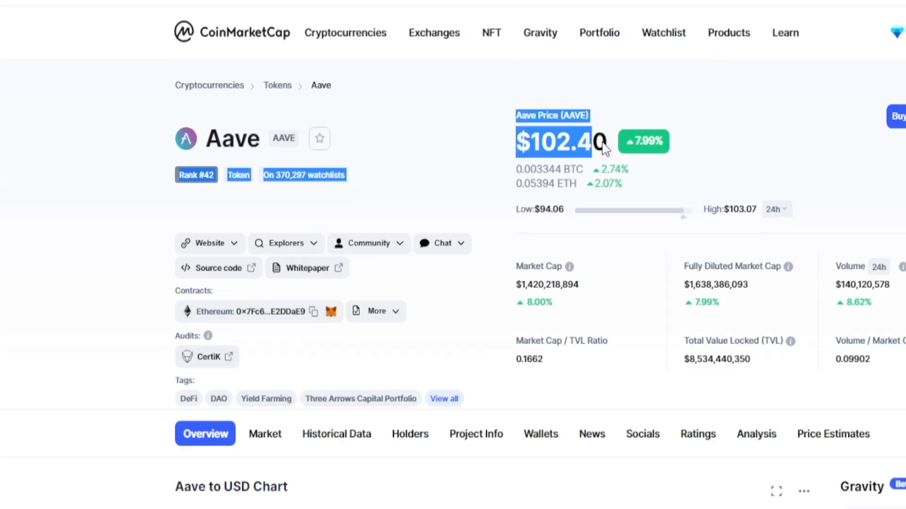
# Scroll CoinMarketCap's Aave page to the $102.40 price figure
pyautogui.scroll(-3)
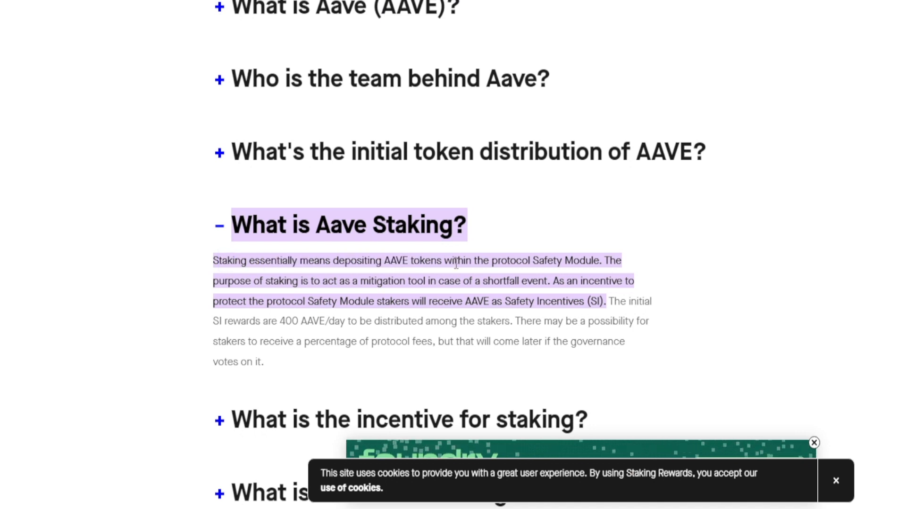
# Highlight the explanation text under 'What is Aave Staking?'
pyautogui.doubleClick(566, 260)
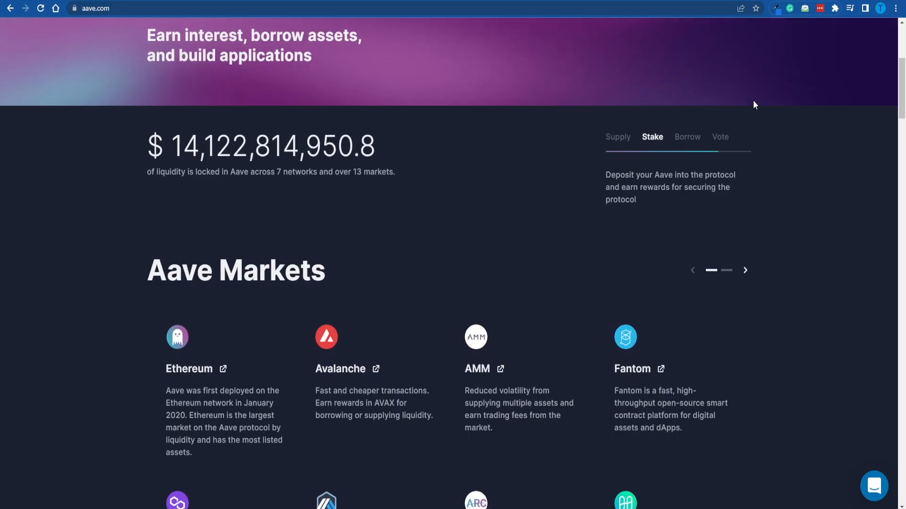
# Show Aave's Supply tab and highlight 'Supply into the protocol' in its description
pyautogui.click(617, 137)
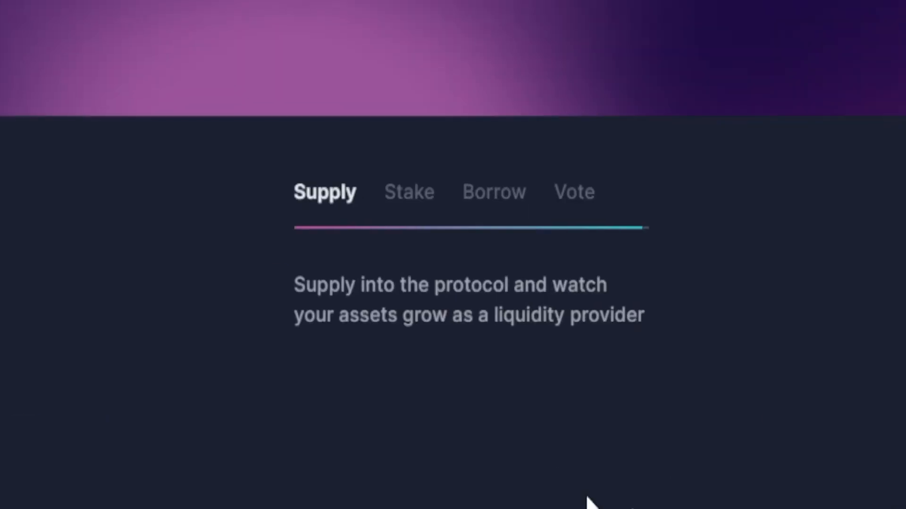
pyautogui.moveTo(294, 284); pyautogui.dragTo(484, 284)
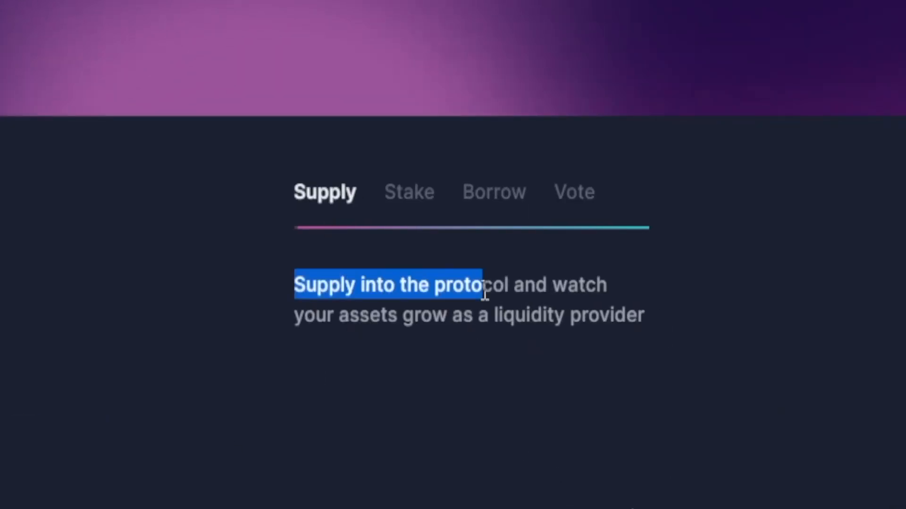
pyautogui.moveTo(468, 284); pyautogui.dragTo(615, 314)
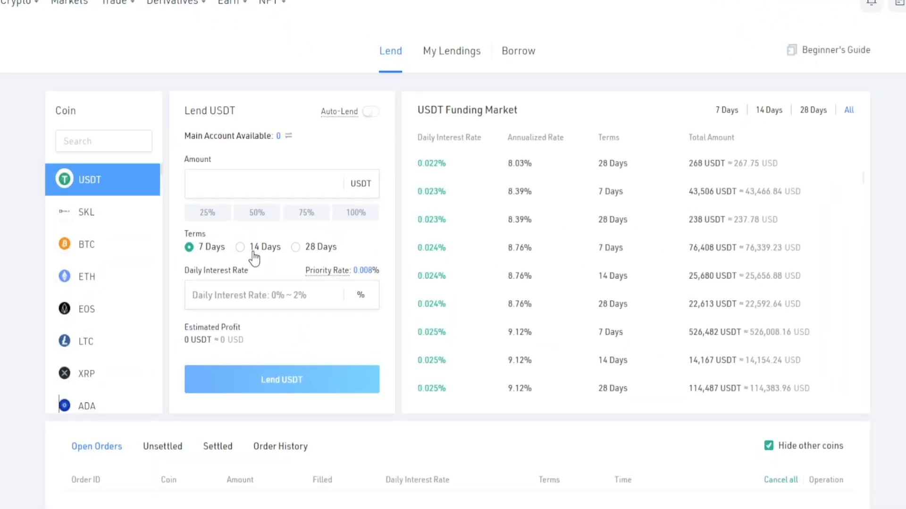
# Choose the 28 Days term on KuCoin's Lend USDT panel
pyautogui.click(295, 247)
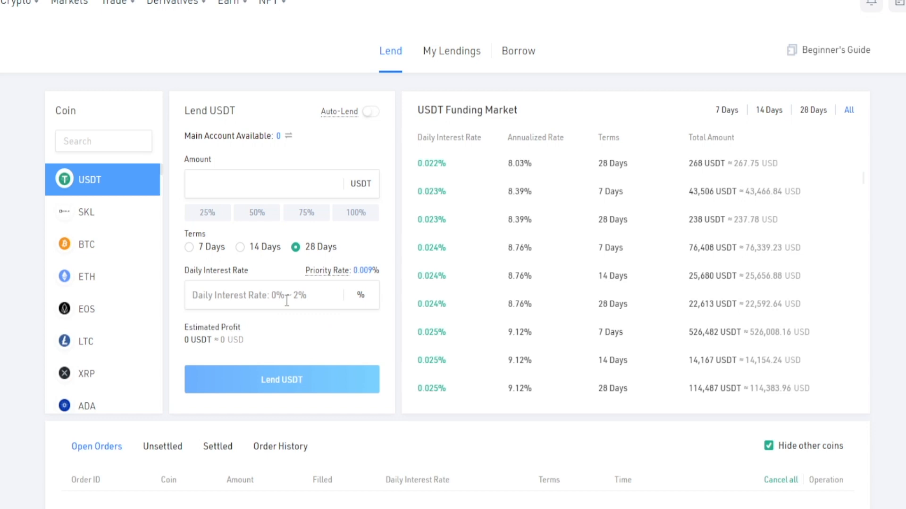
pyautogui.moveTo(309, 305)
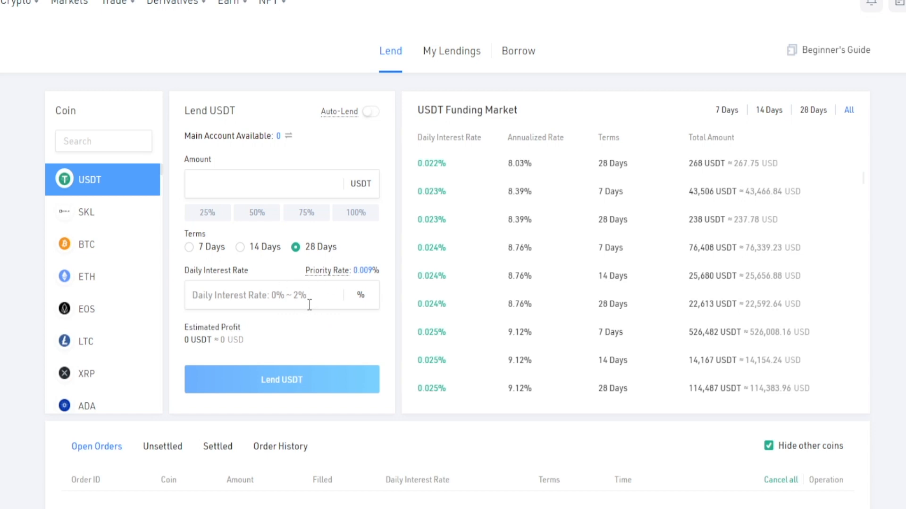
pyautogui.moveTo(271, 281)
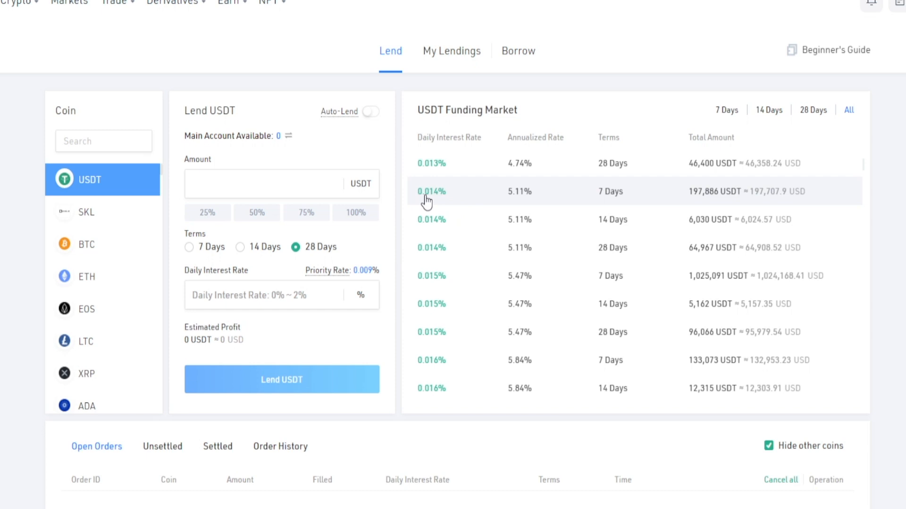
pyautogui.moveTo(478, 149)
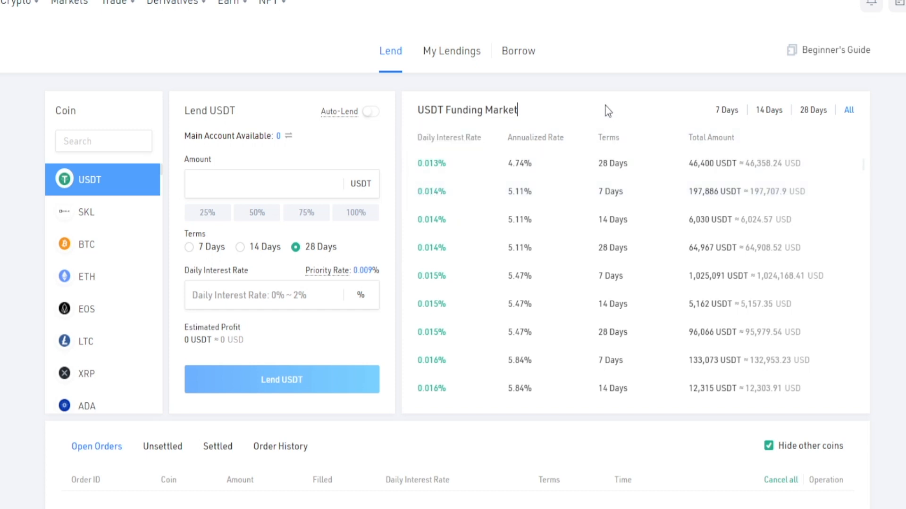
pyautogui.moveTo(553, 191)
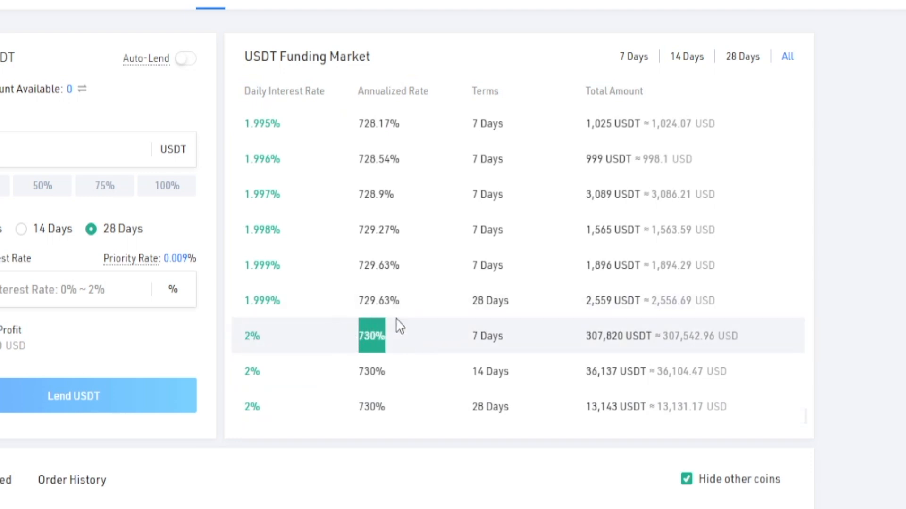
pyautogui.moveTo(420, 338)
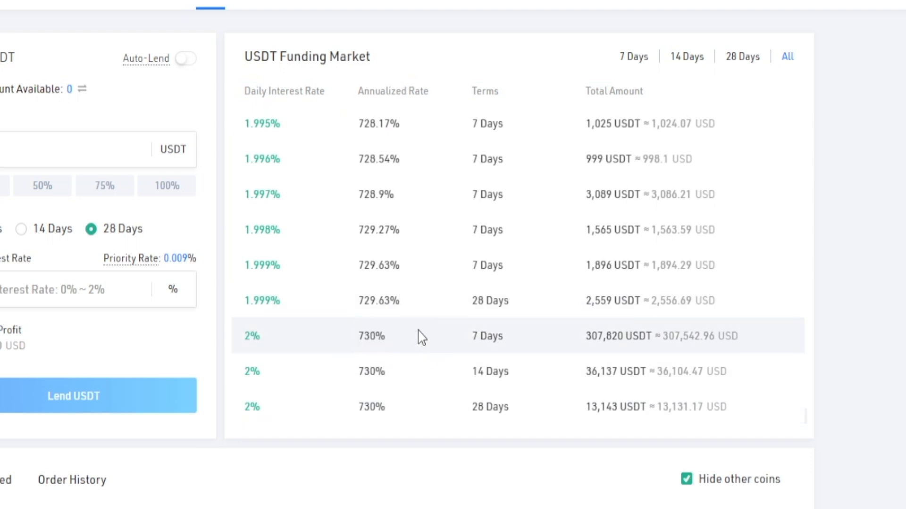
pyautogui.moveTo(646, 303)
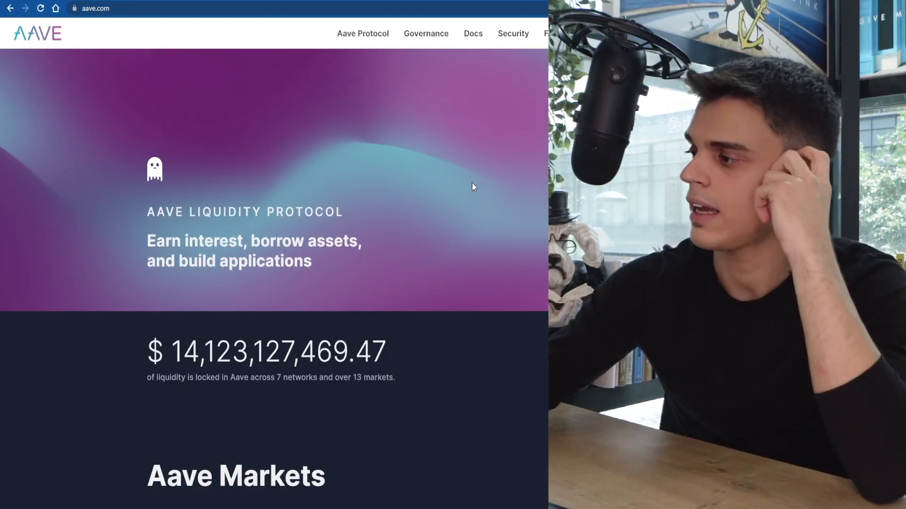
# Scroll aave.com down to the total liquidity locked and the Aave Markets list
pyautogui.scroll(-3)
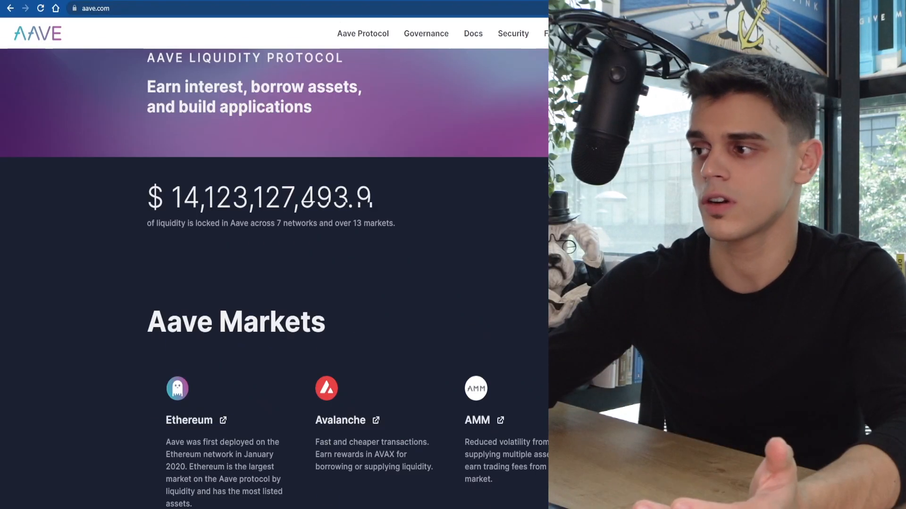
pyautogui.scroll(-3)
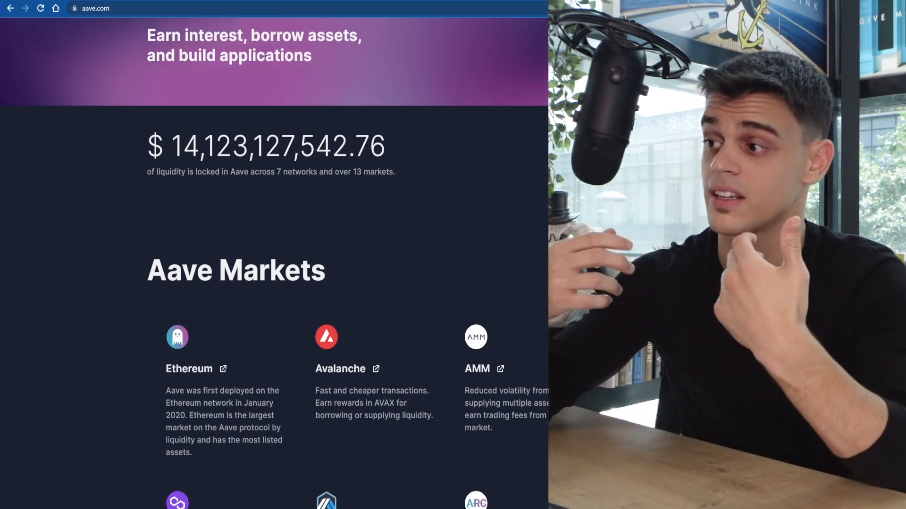
pyautogui.click(687, 137)
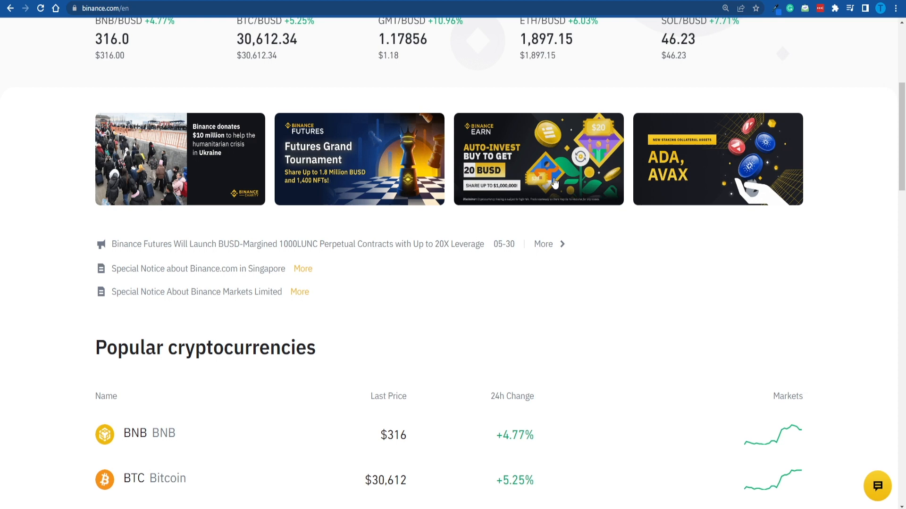
# Scroll Binance's homepage, then crypto.com down to its Crypto Earn section
pyautogui.scroll(-3)
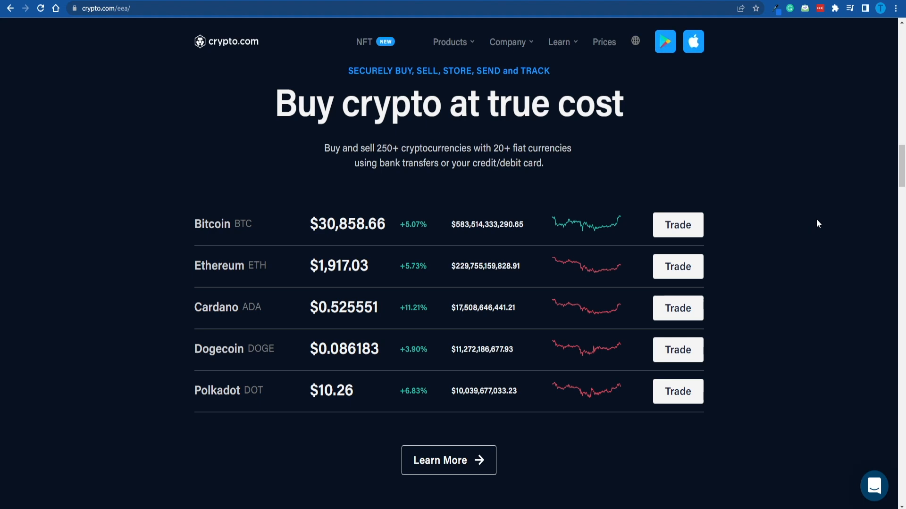
pyautogui.scroll(-3)
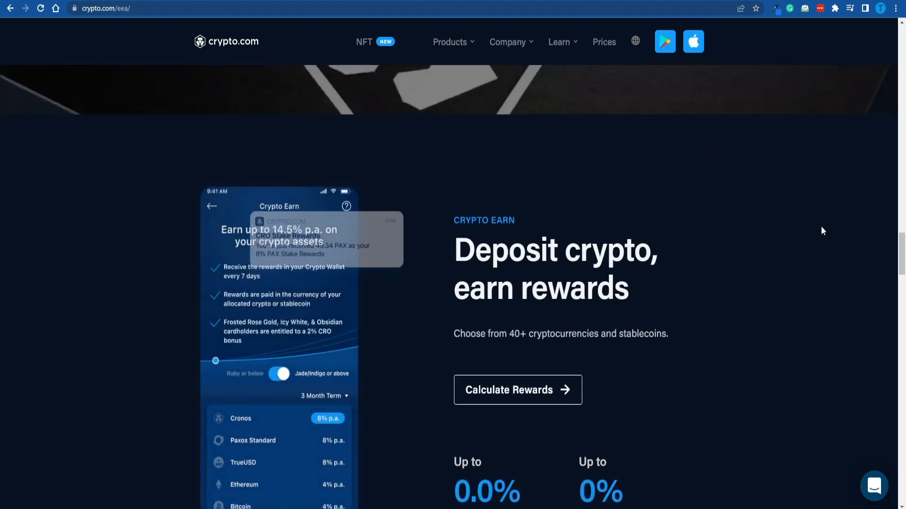